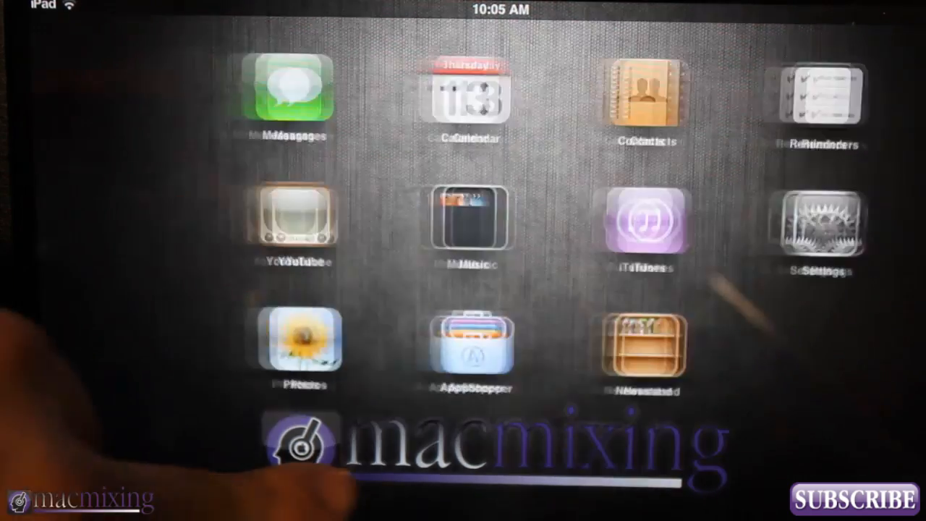
Step: Open the iPad's Settings app and go to the Messages section
left_click(822, 220)
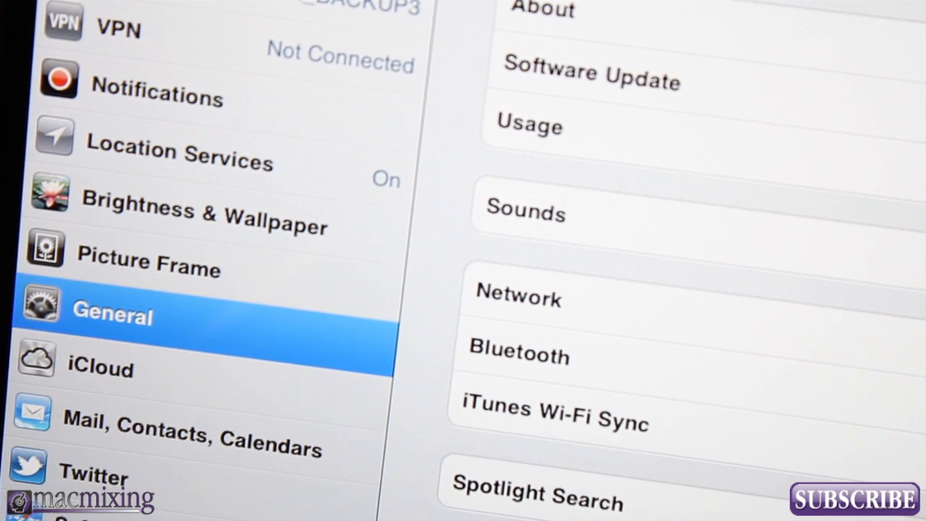
scroll("down", 3)
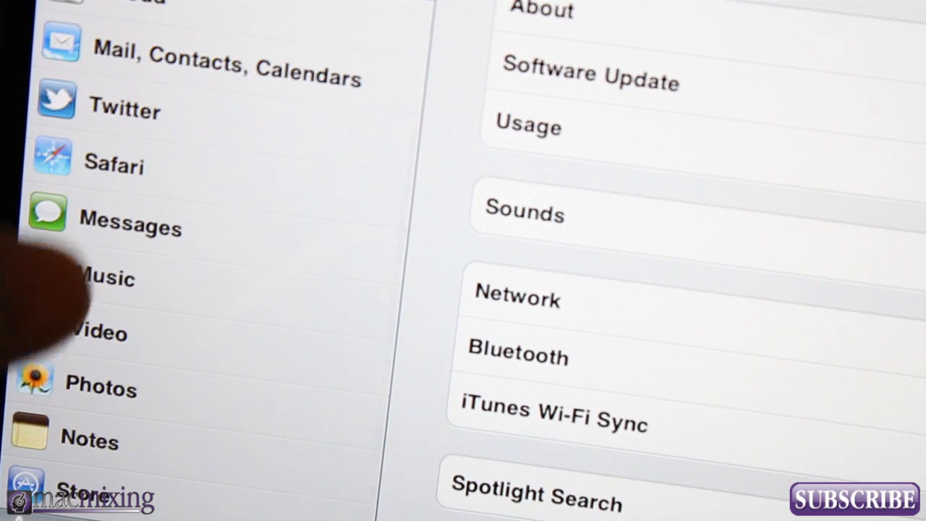
left_click(131, 229)
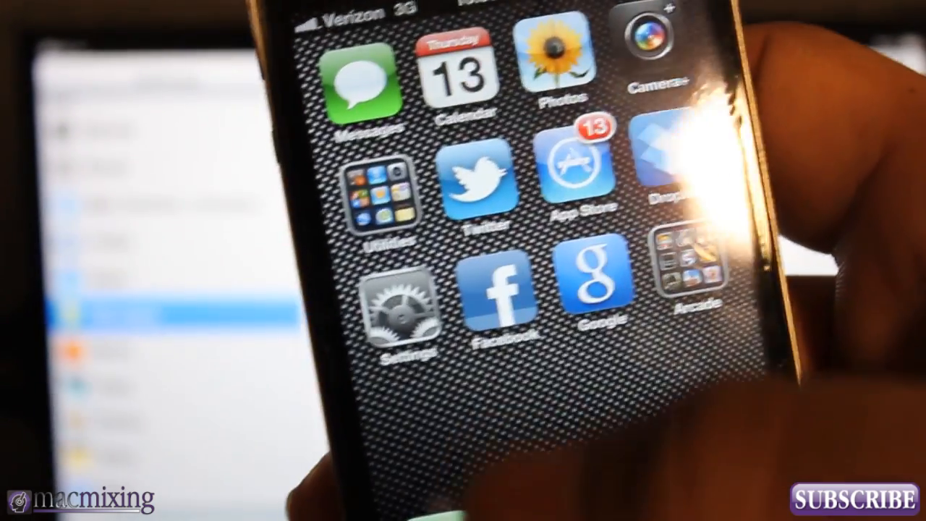
Step: Open the iPhone's Settings app and go to the Messages section
left_click(402, 321)
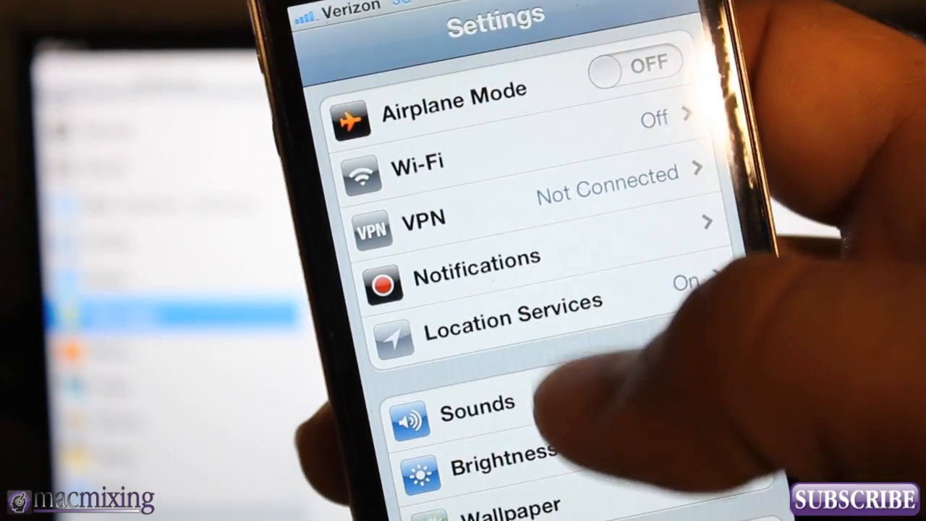
scroll("down", 3)
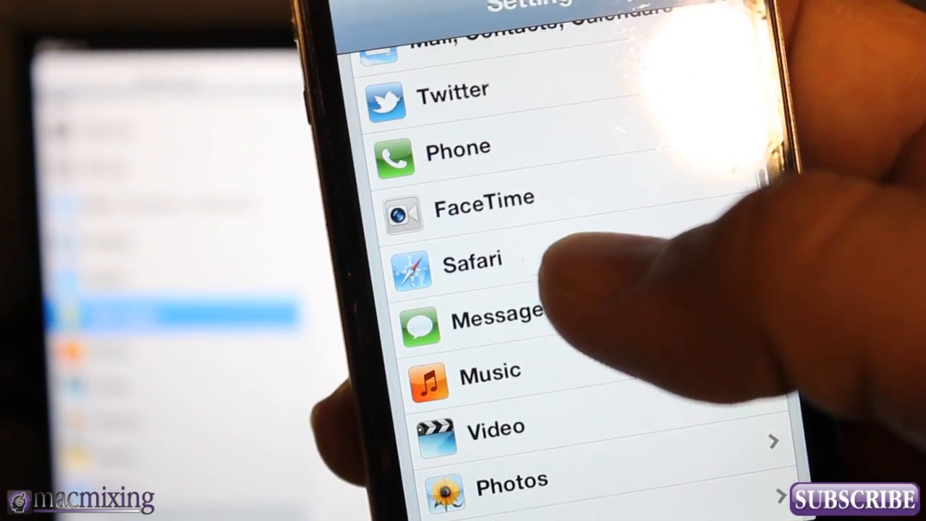
left_click(492, 321)
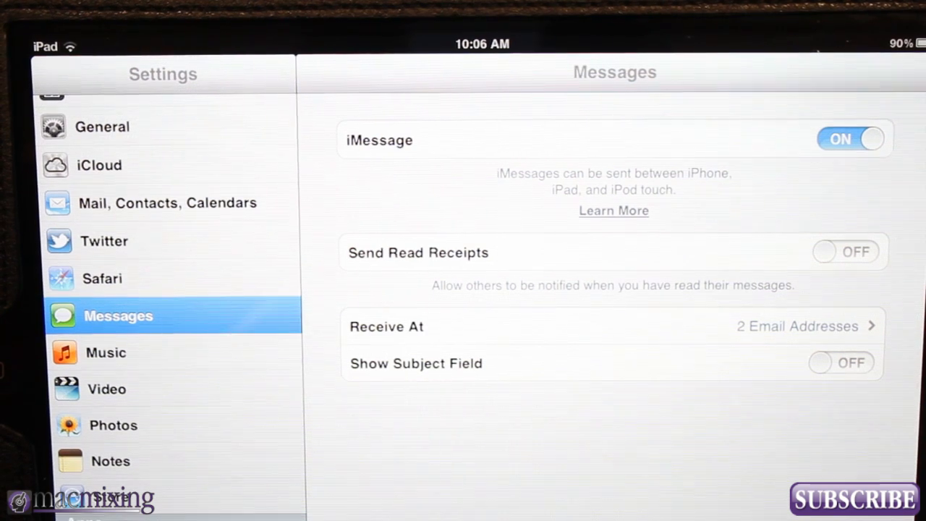
scroll("down", 3)
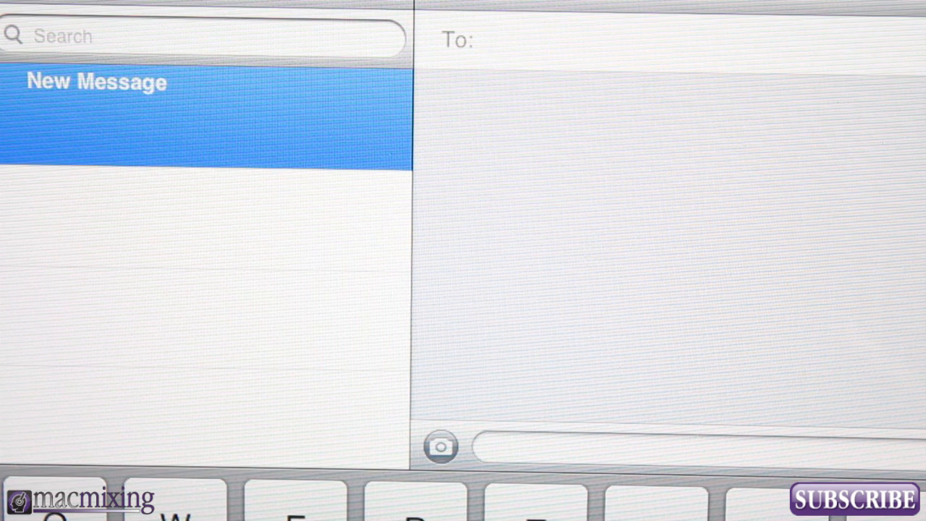
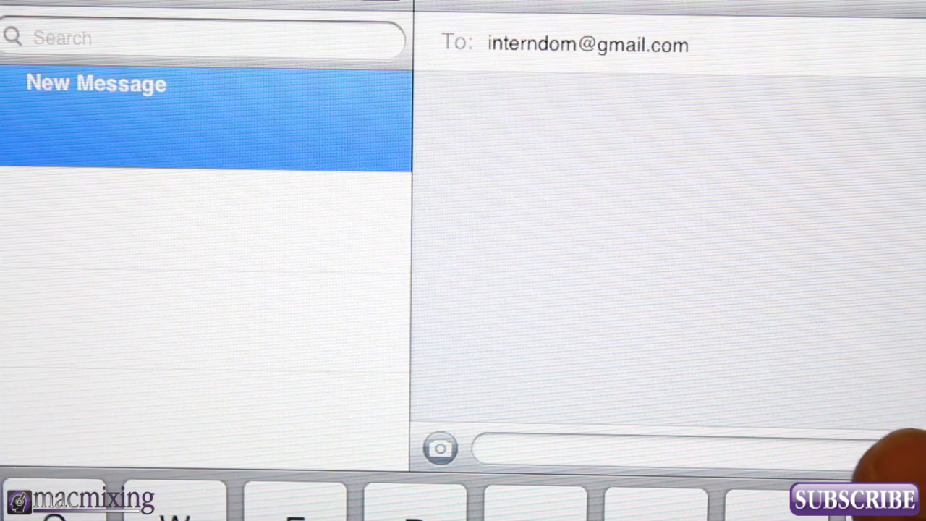
type("Hey")
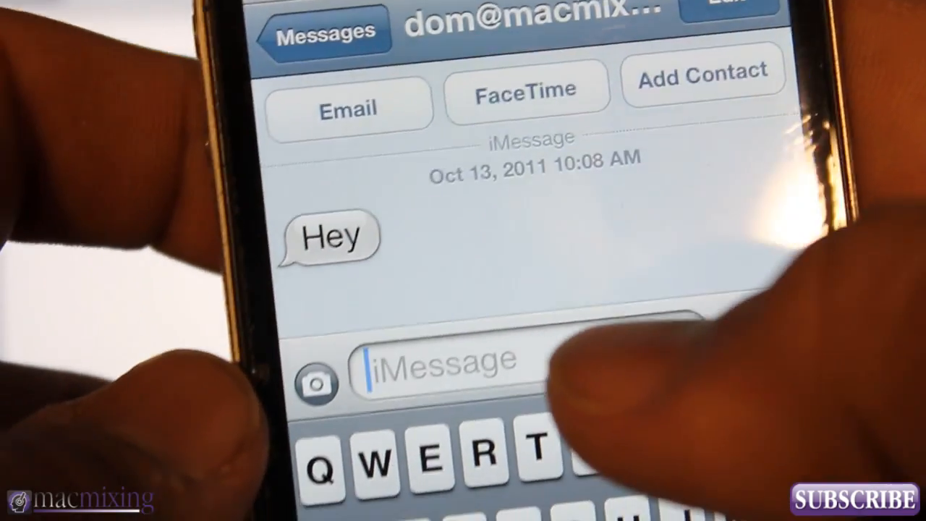
Step: Reply to the received iMessage with 'Hey' from the iPhone
type("Hey")
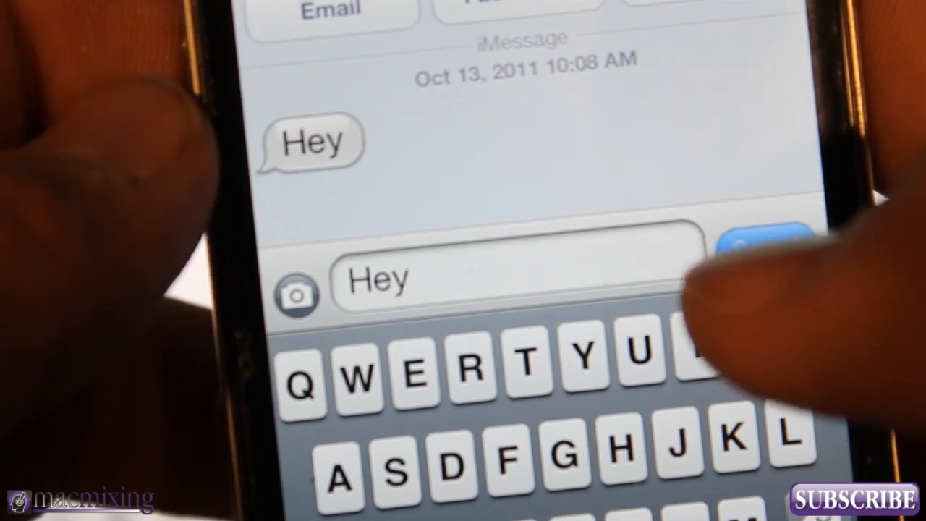
left_click(759, 245)
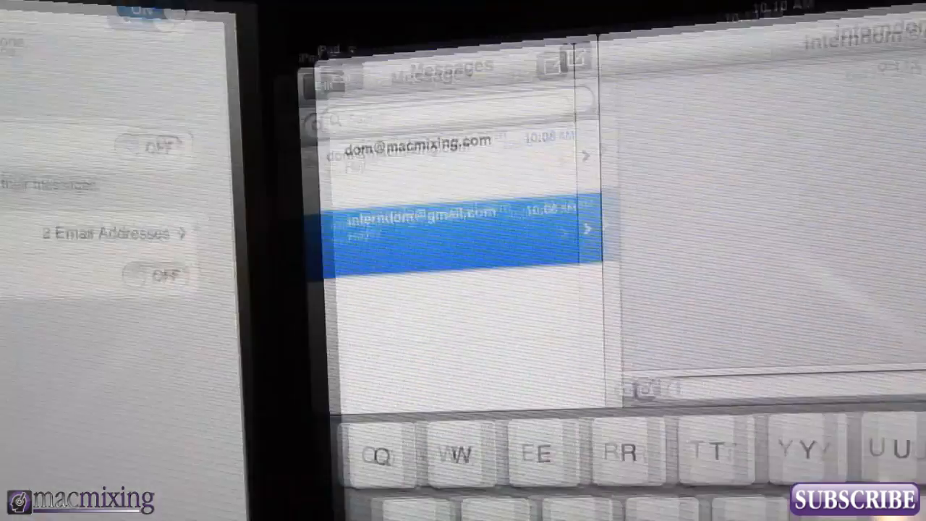
left_click(455, 224)
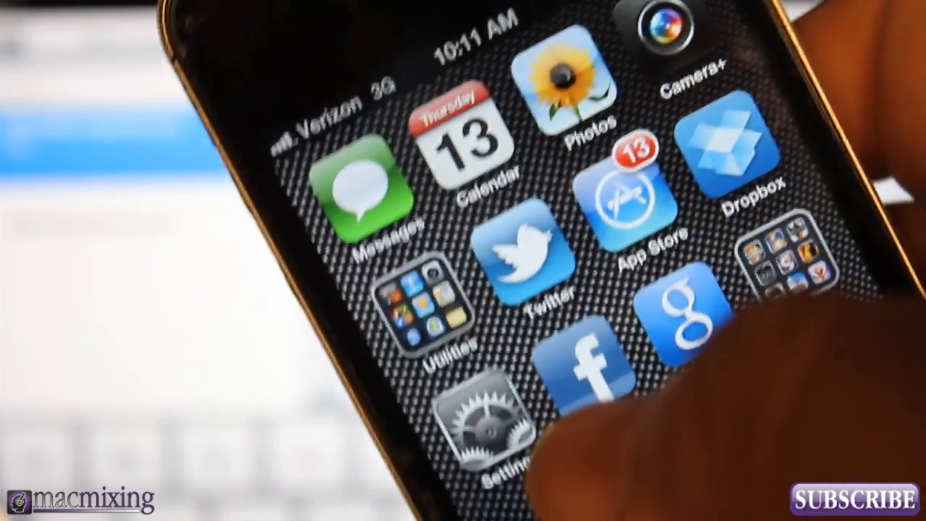
Step: Open the iPhone's Messages conversation showing the received 'Hey' iMessage
left_click(369, 195)
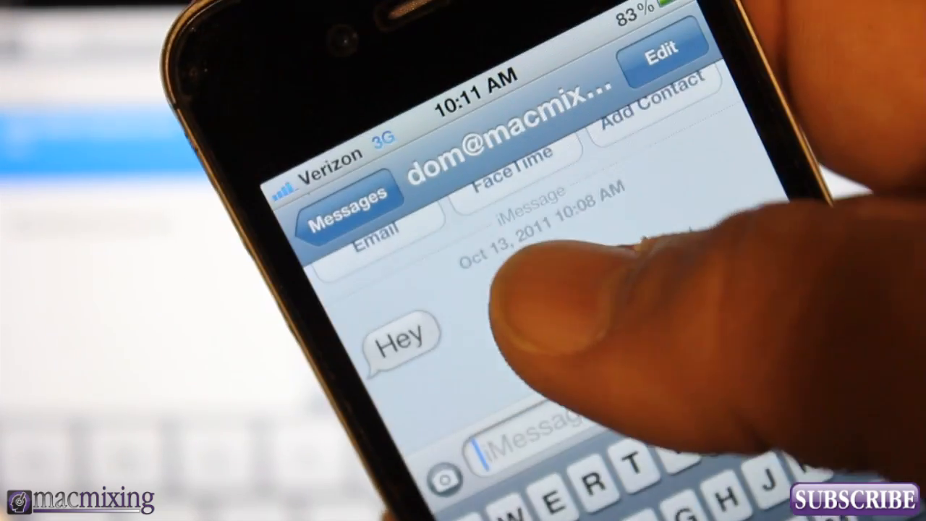